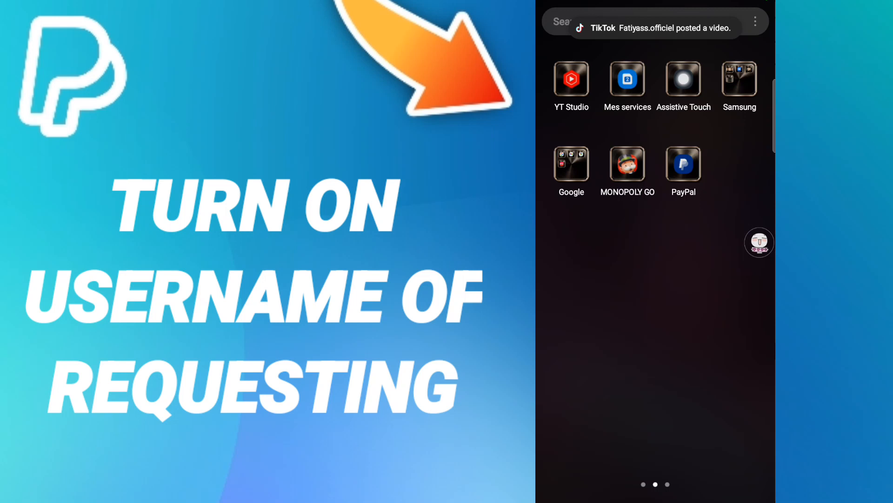
- Launch PayPal from the Android home screen to reach its Welcome page with the balance
click(683, 165)
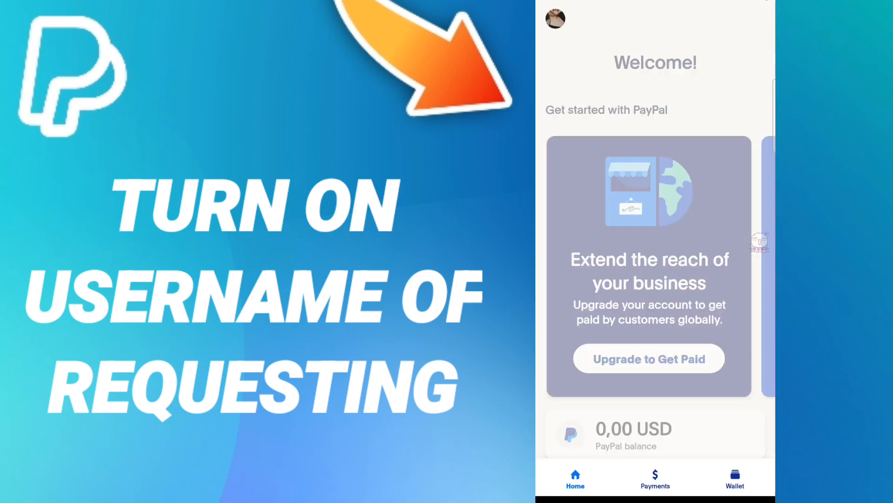